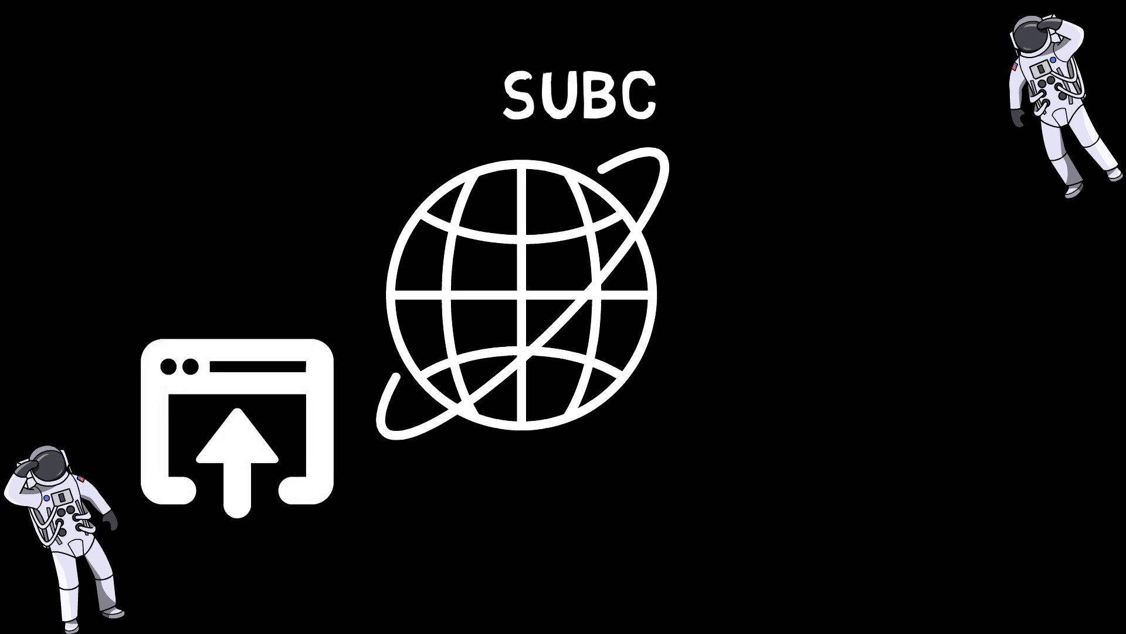
text(GRAPH)
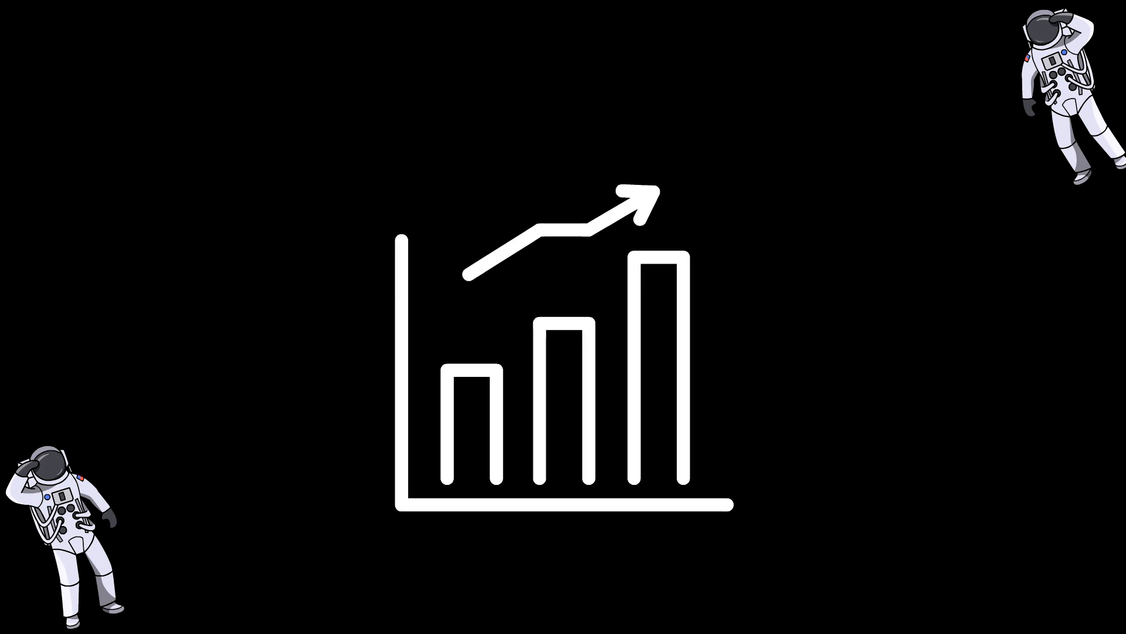
text(10 billion toke)
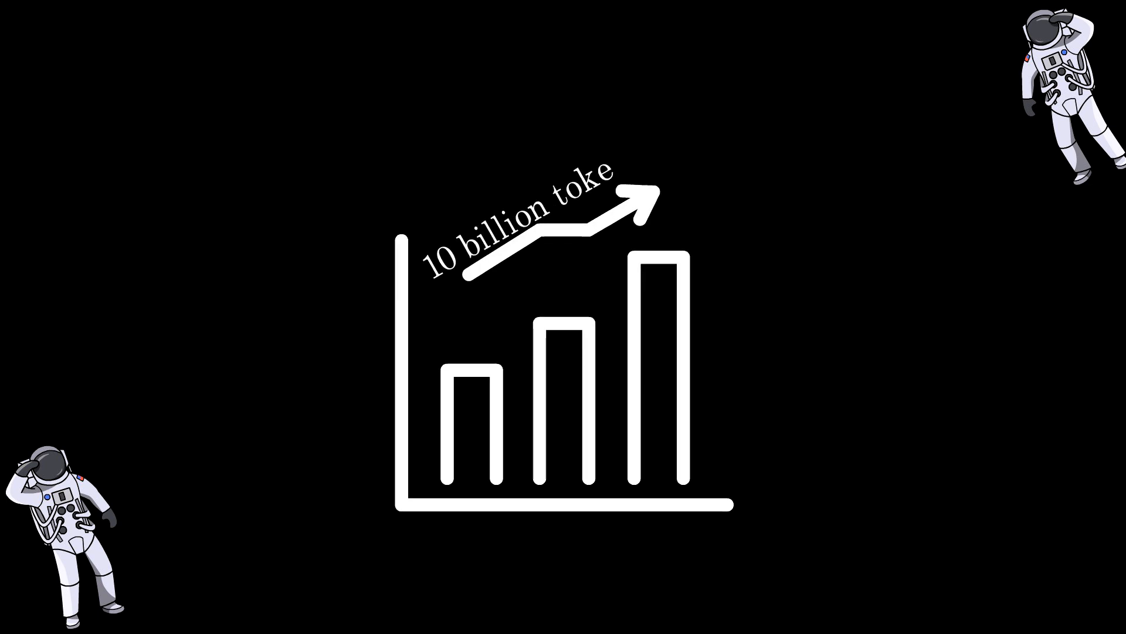